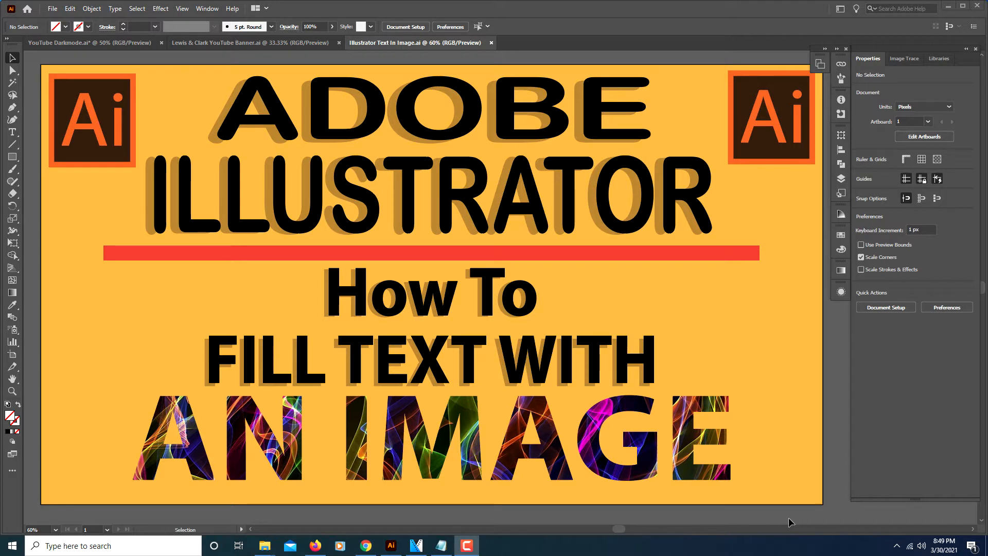
mouse_move(792, 500)
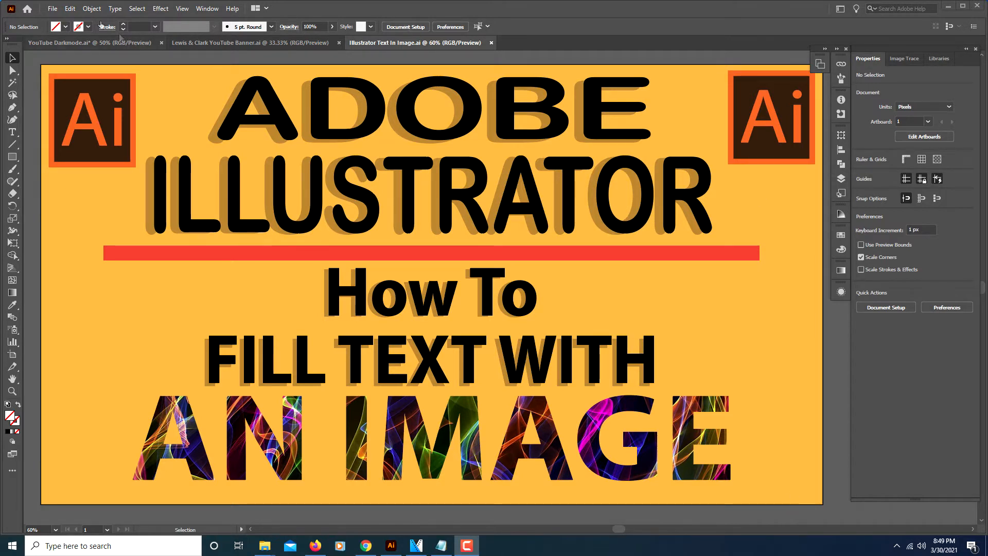
Open the File menu while the finished title design is open
click(52, 9)
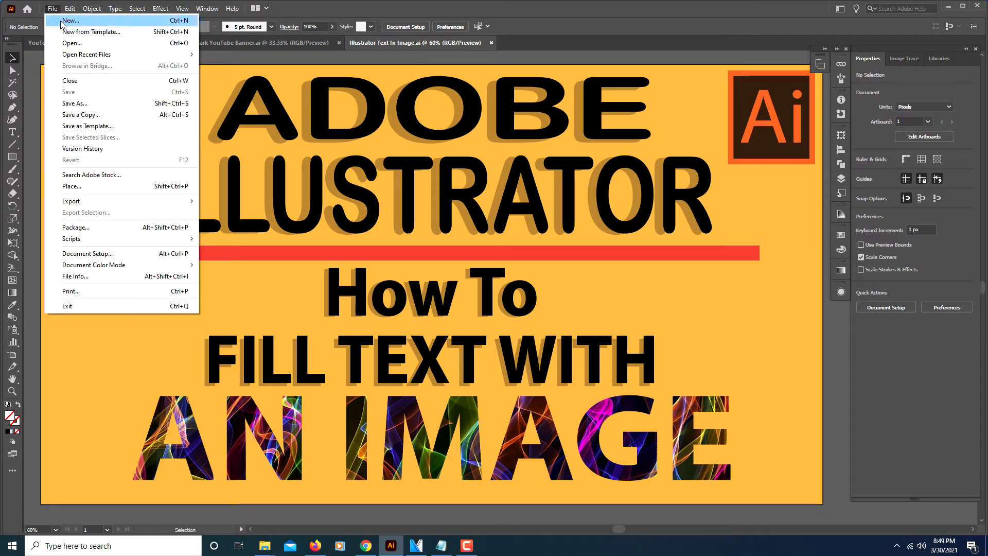
Create a new document using the 1920 × 1080 px preset
click(70, 20)
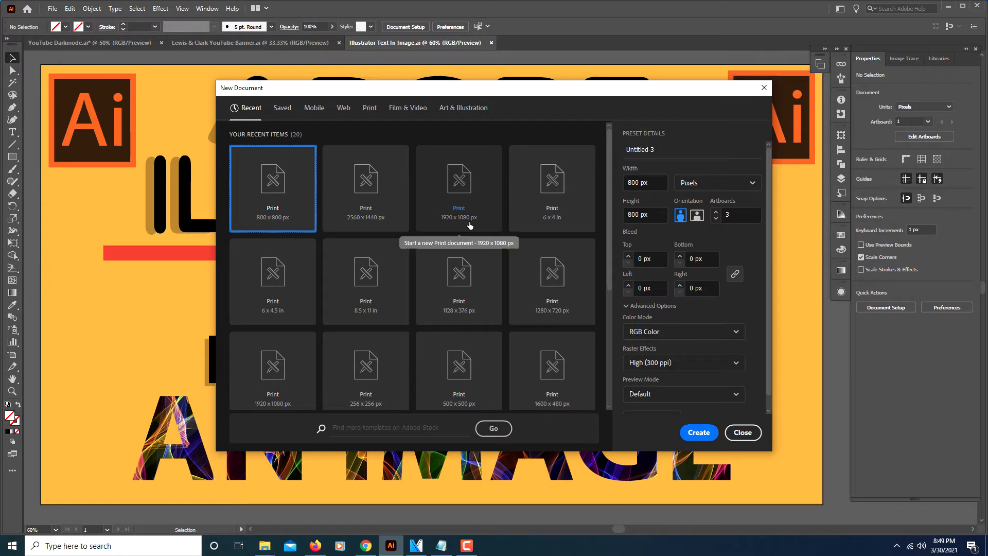
click(458, 183)
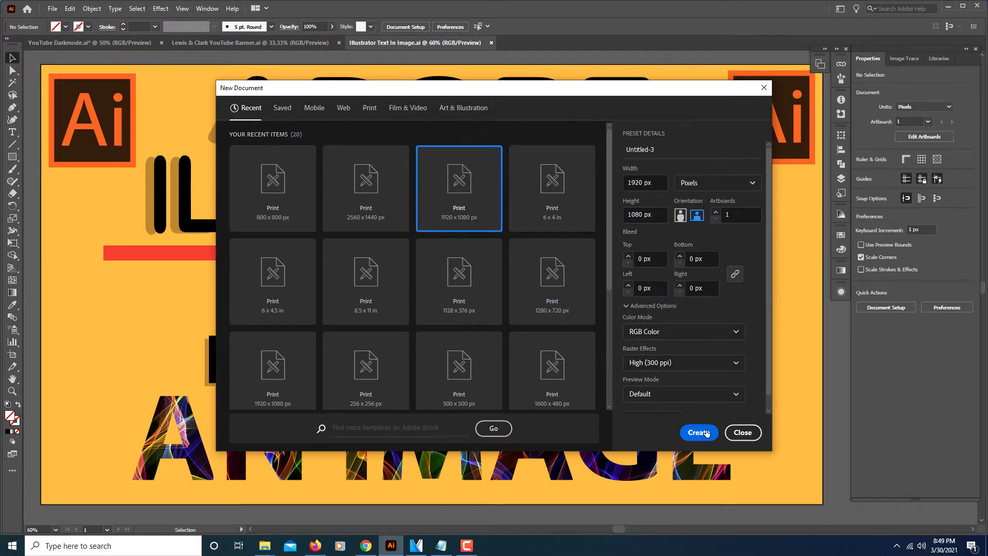
click(698, 433)
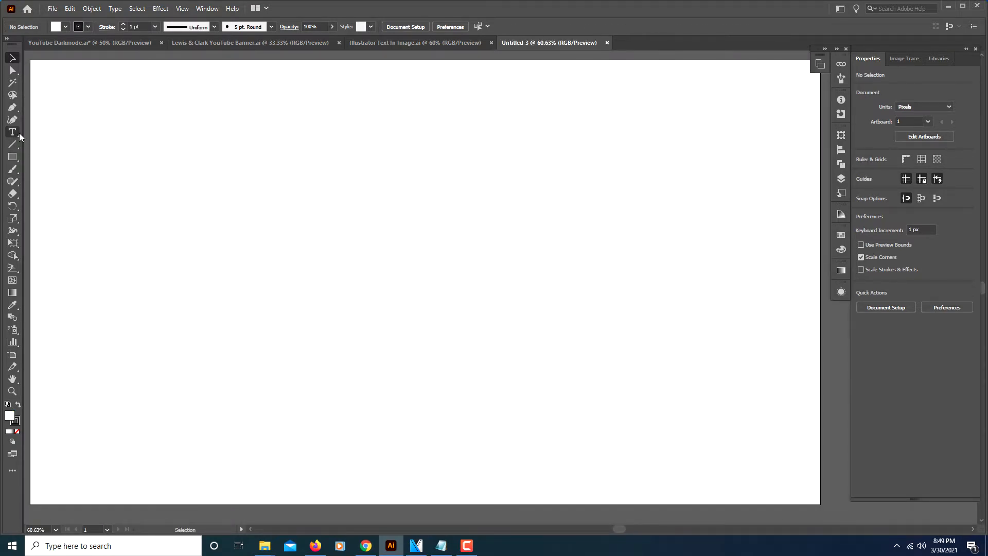
Add a bold Myriad Pro text object reading 'Text' to the blank artboard
click(12, 132)
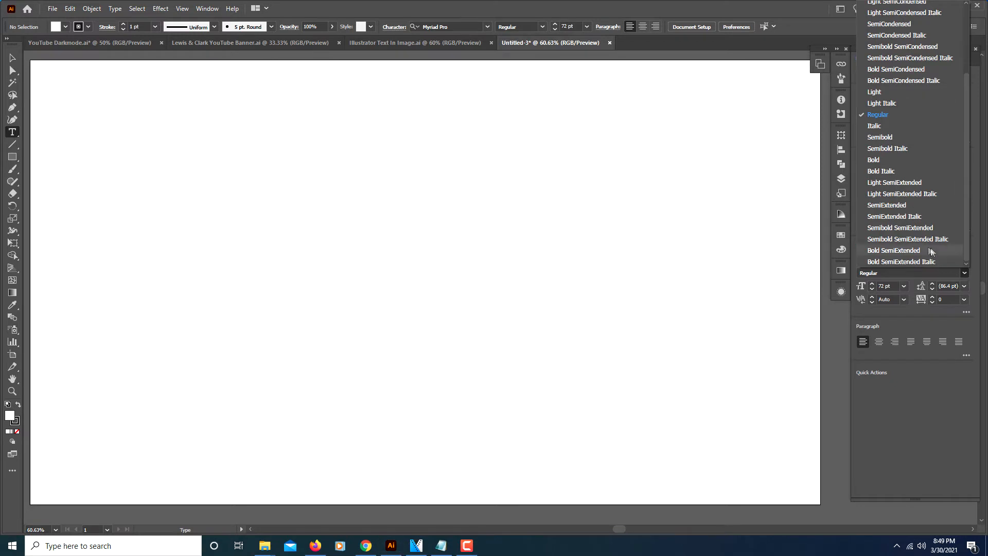
click(874, 160)
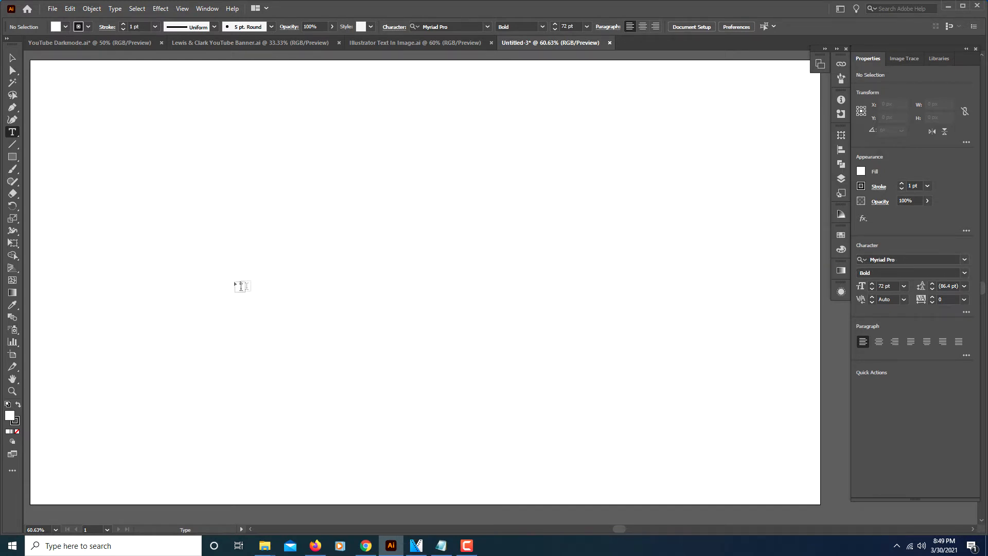
text(Lorem ipsum)
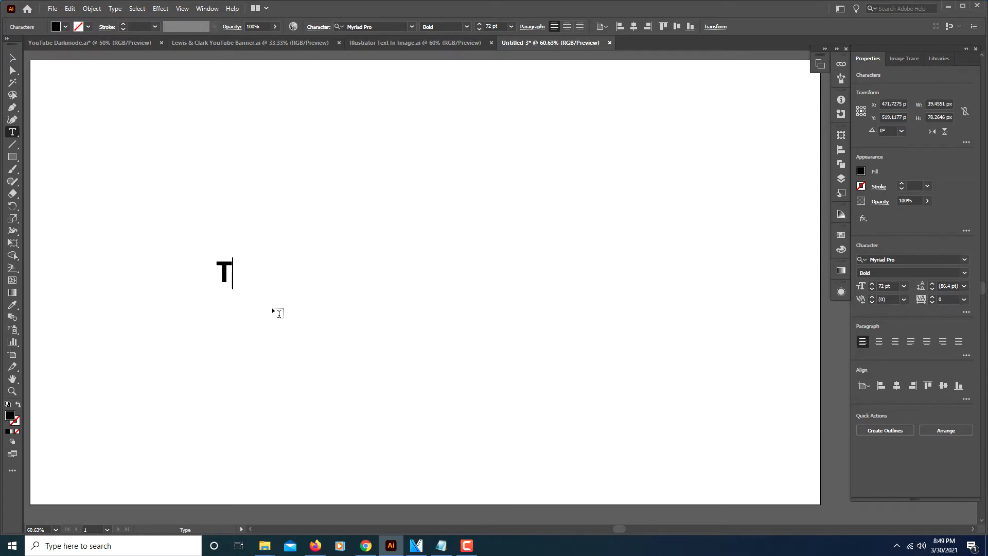
text(ext)
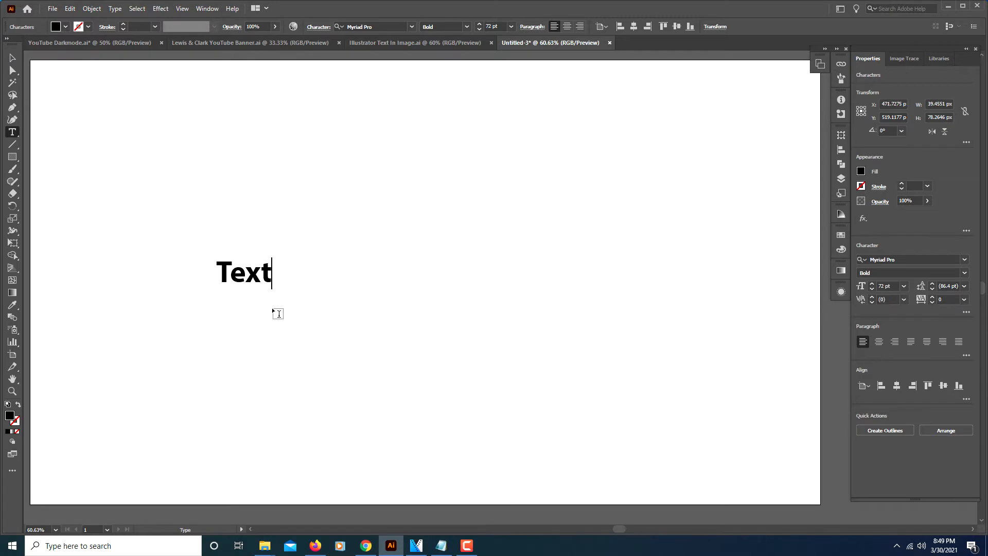
mouse_move(765, 310)
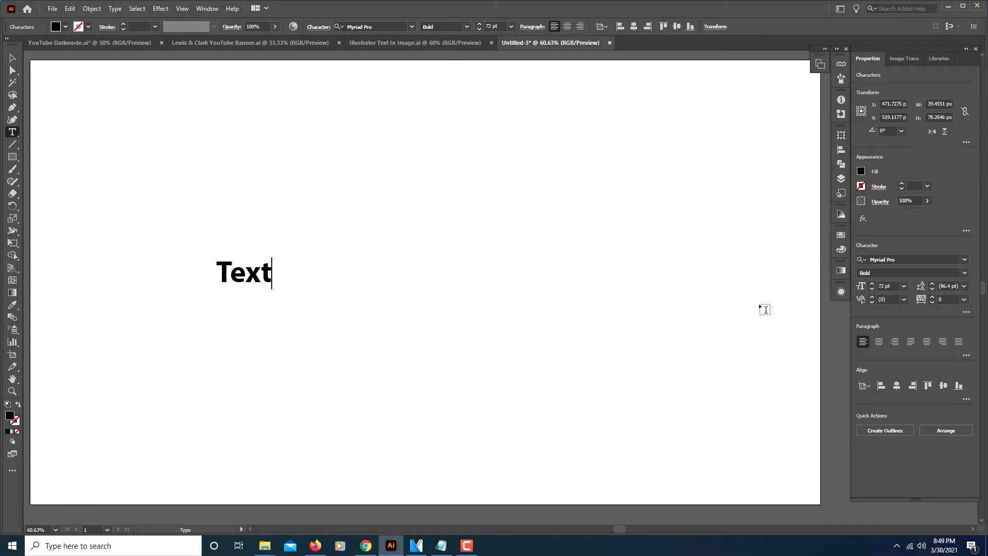
click(12, 58)
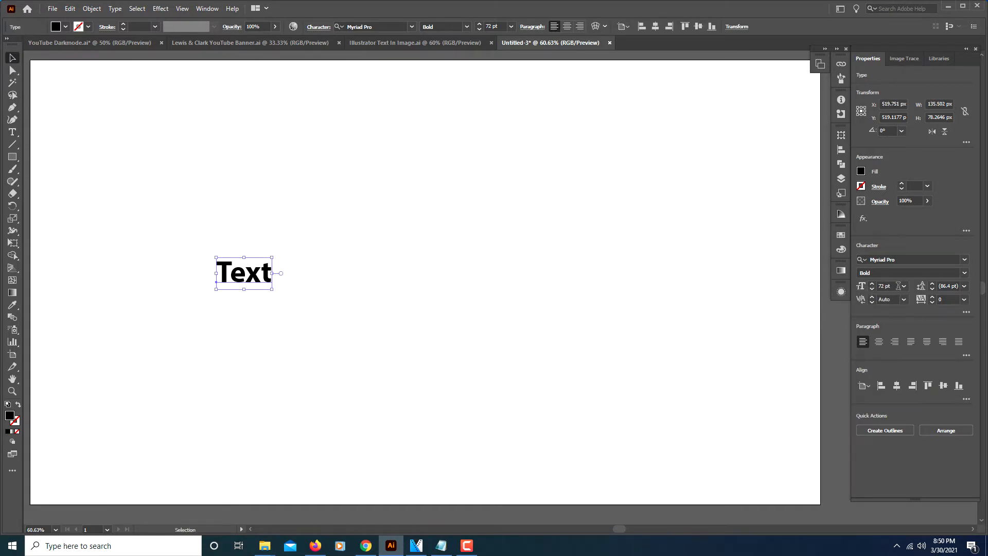
Raise the word's font size through 300 and 600 to 800 pt, and reposition it
click(887, 286)
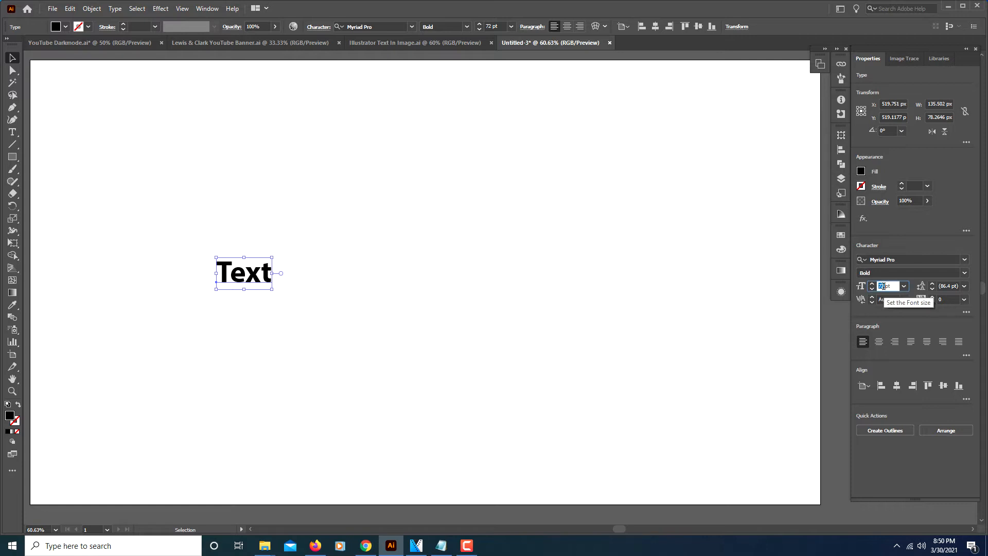
text(300pt)
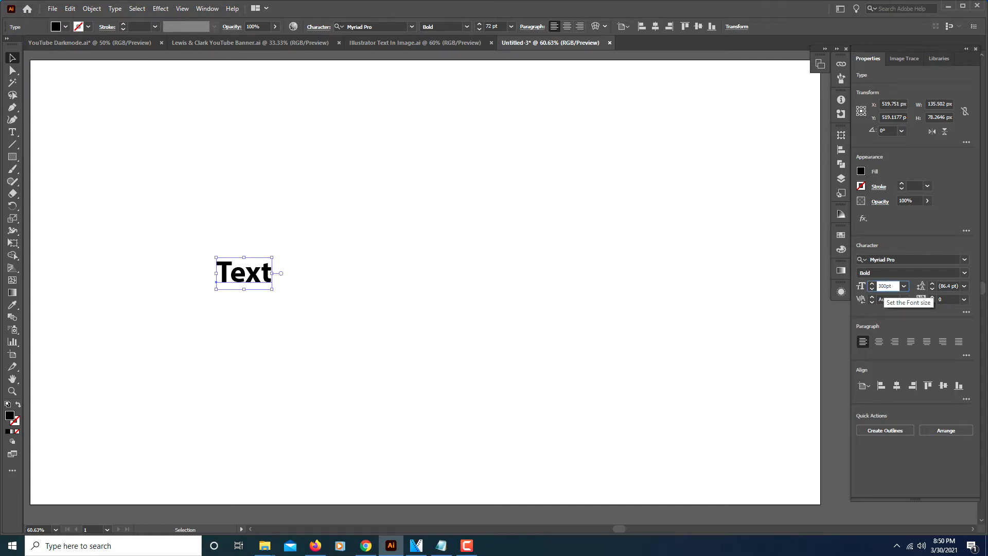
text(300)
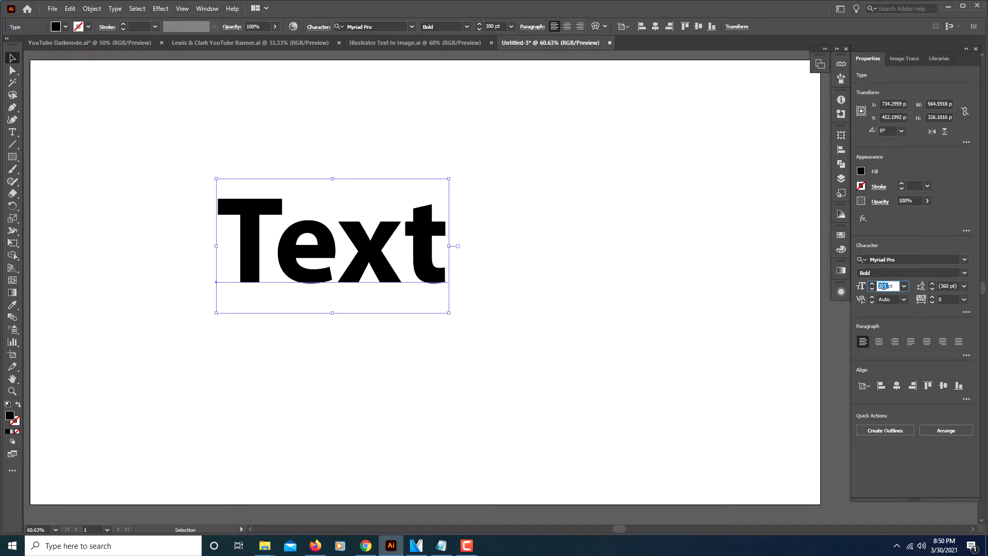
text(600pt)
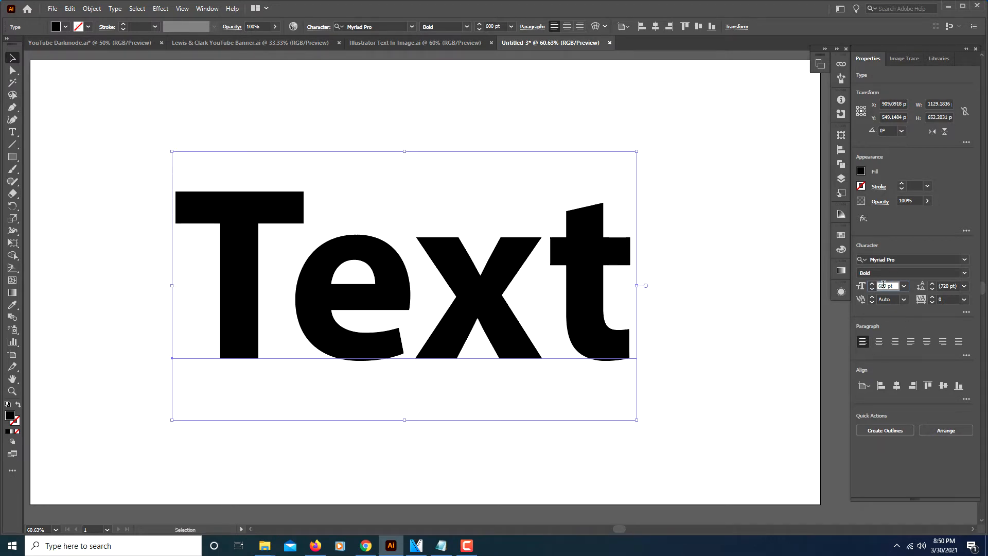
click(885, 285)
text(800)
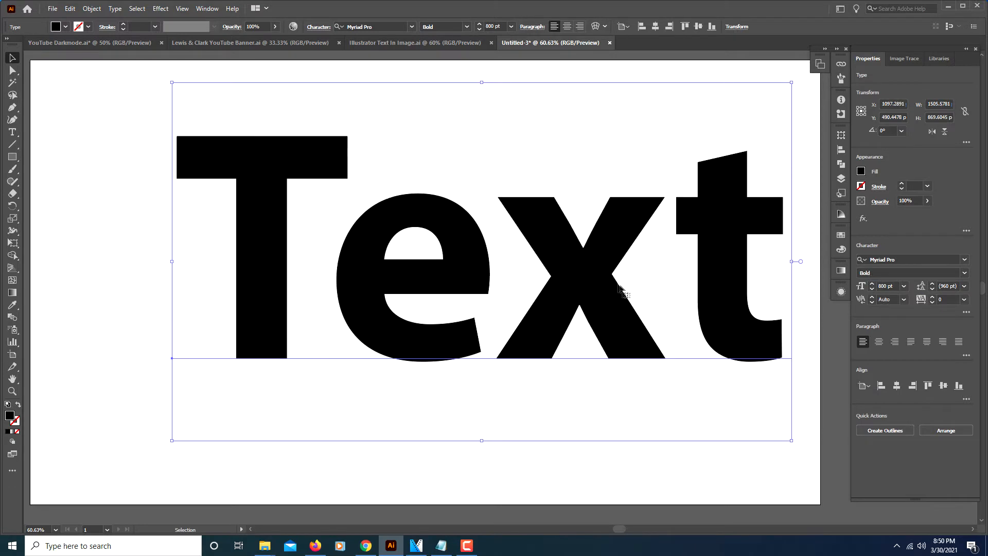
drag(621, 290, 504, 334)
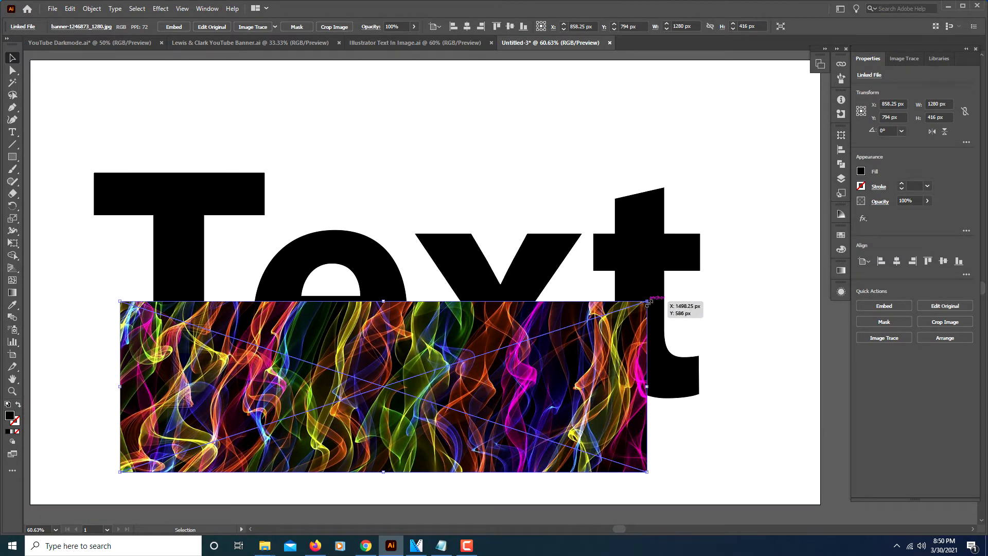
Place the smoke image, scale it to page width, and move it below the word
drag(648, 303, 706, 284)
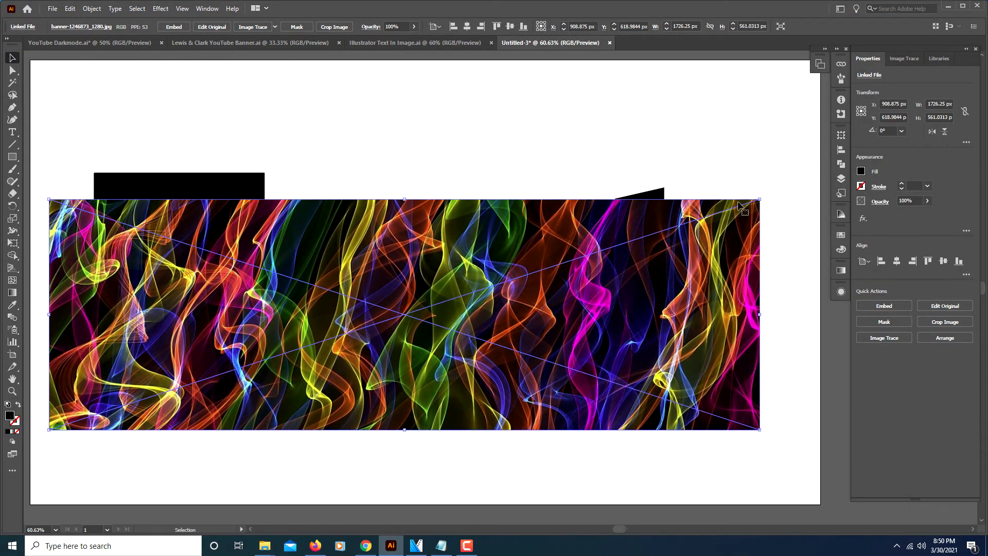
drag(760, 200, 779, 179)
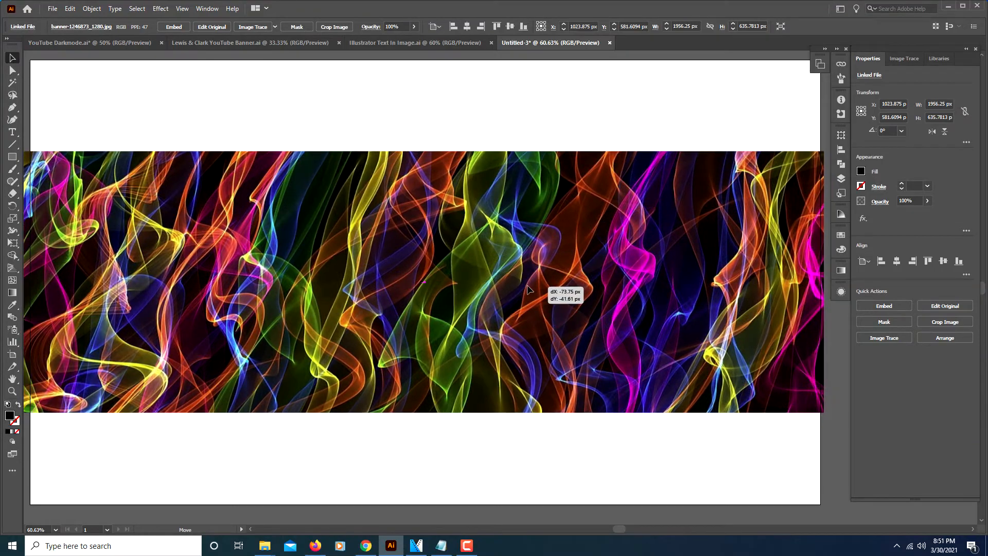
drag(528, 289, 520, 318)
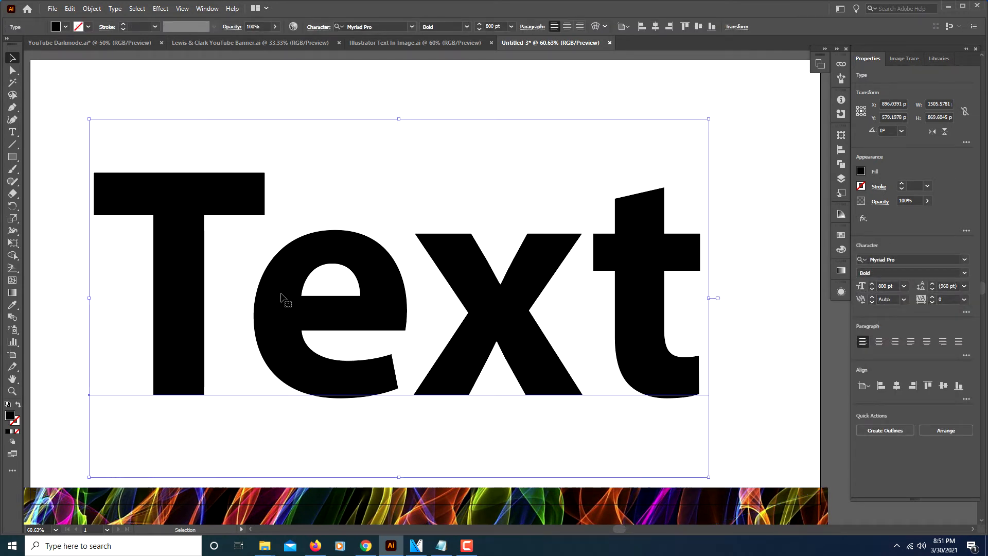
Convert the word Text to outlines and begin ungrouping its letters
right_click(283, 298)
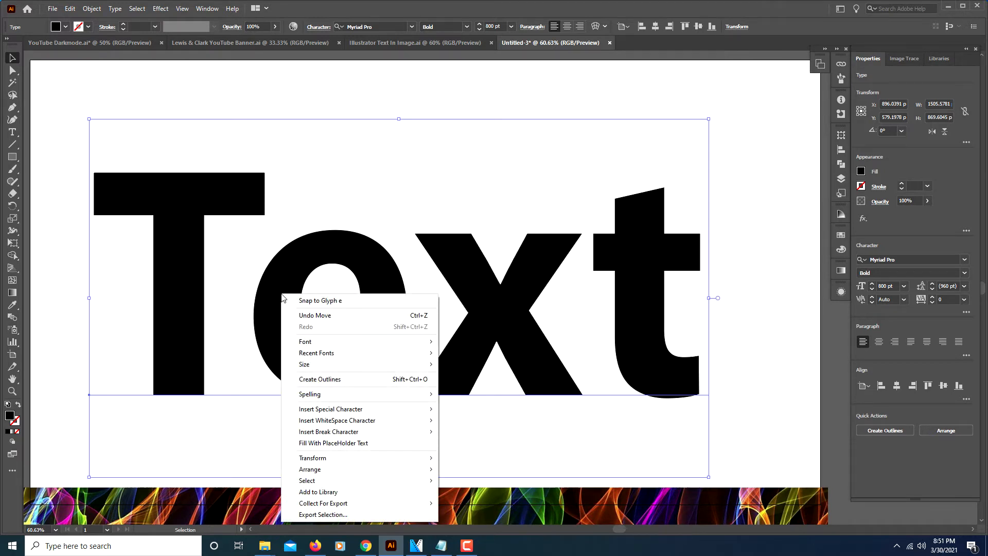
mouse_move(320, 378)
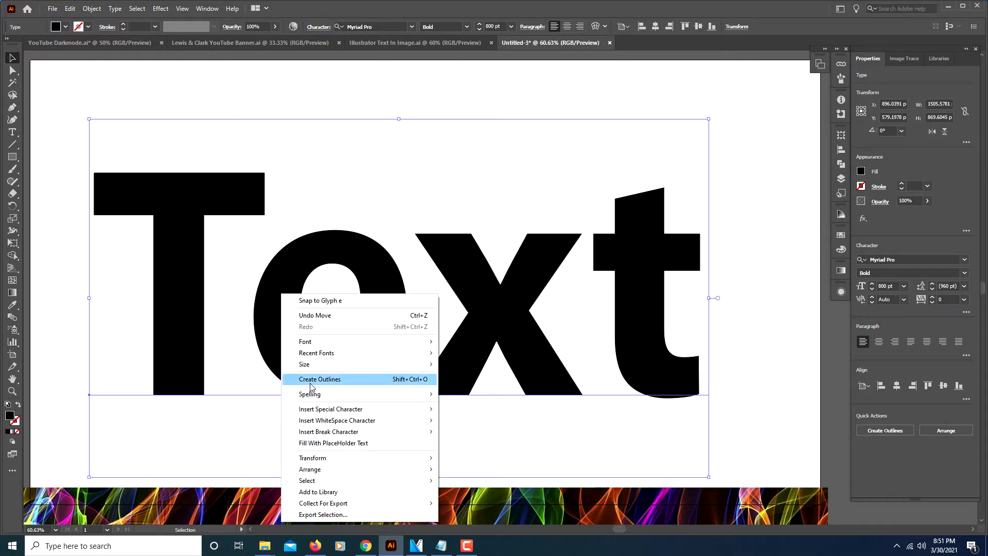
click(320, 379)
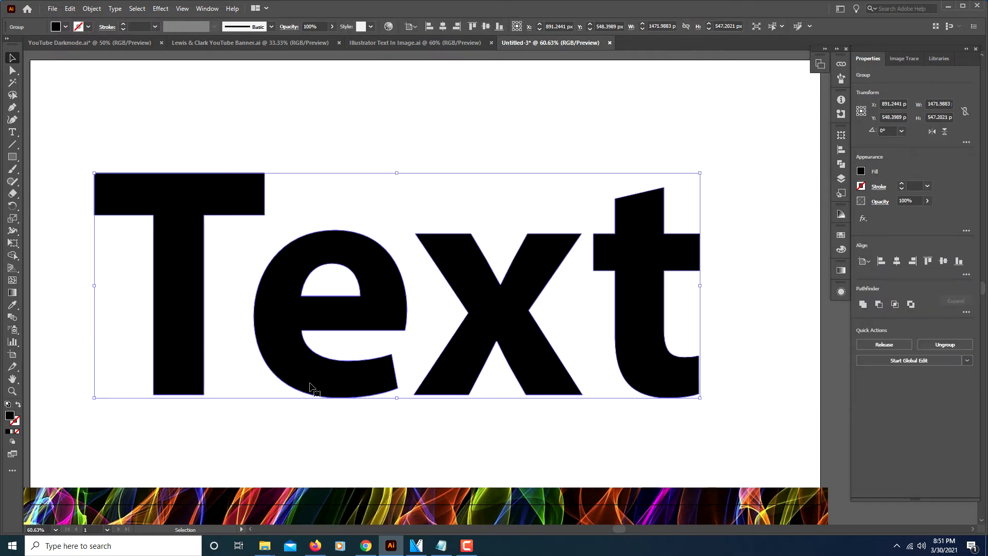
mouse_move(107, 68)
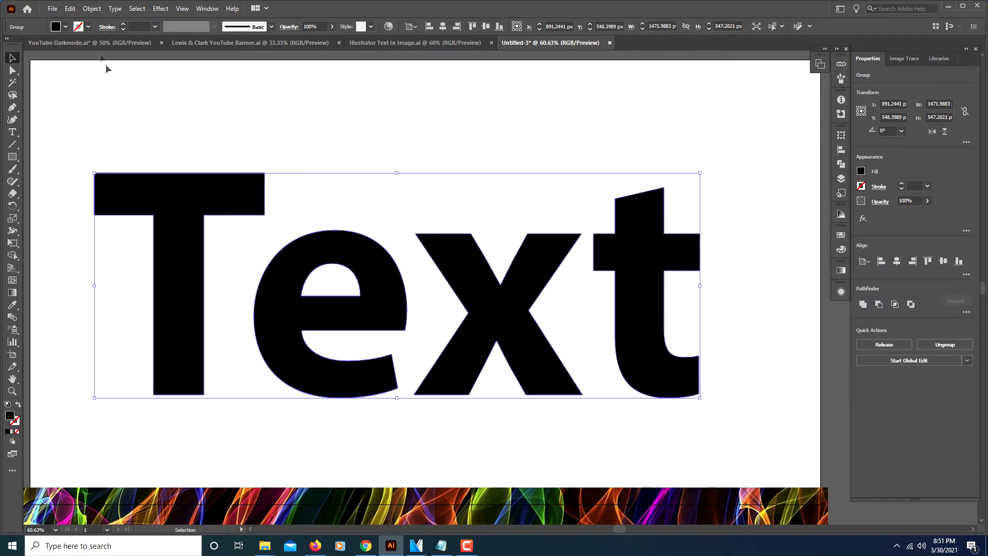
click(92, 8)
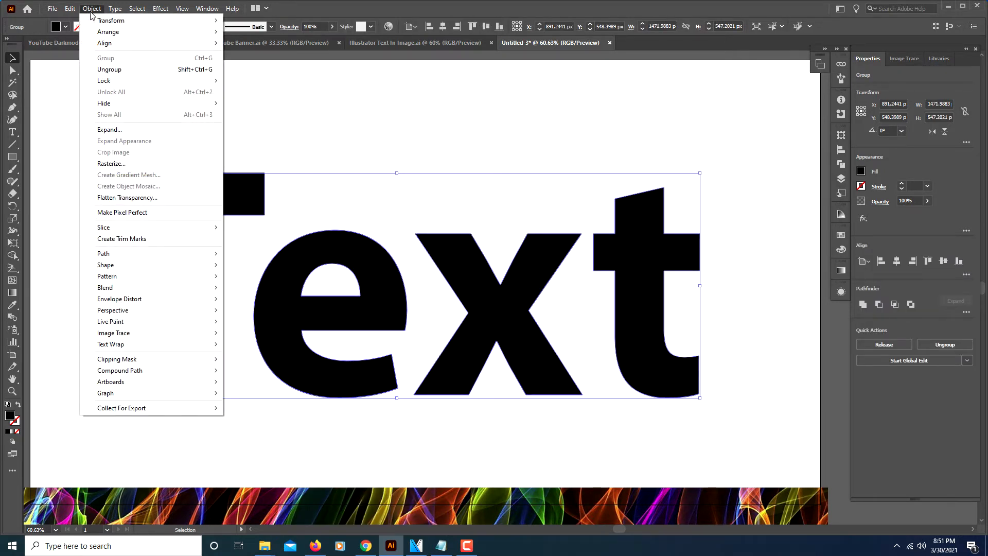
mouse_move(109, 70)
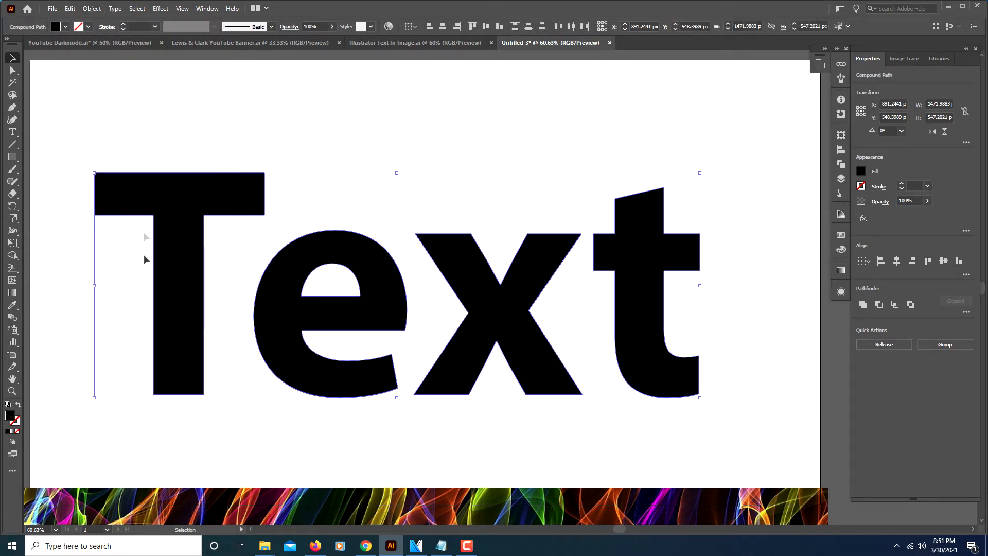
mouse_move(776, 441)
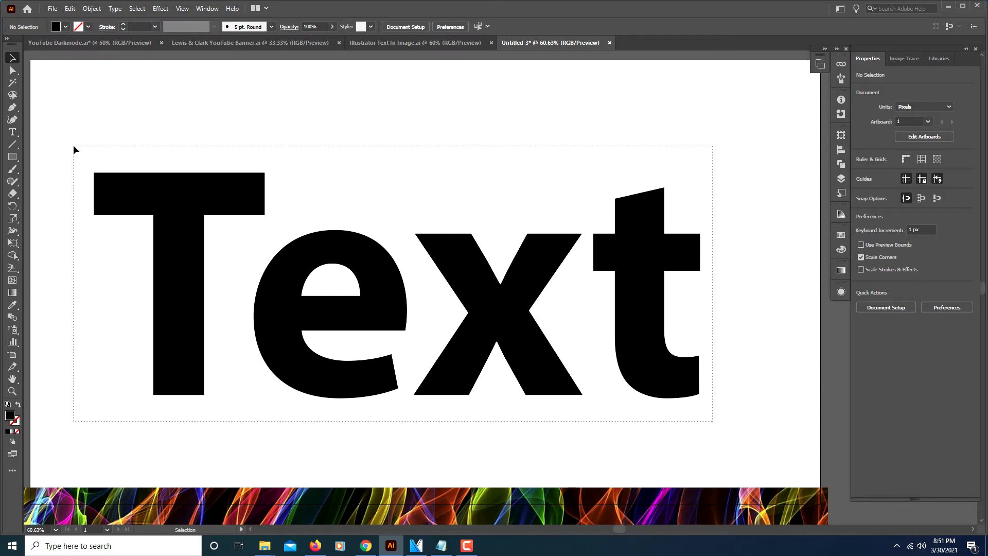
Merge the outlined letters into one compound path and move the smoke image over them
click(396, 283)
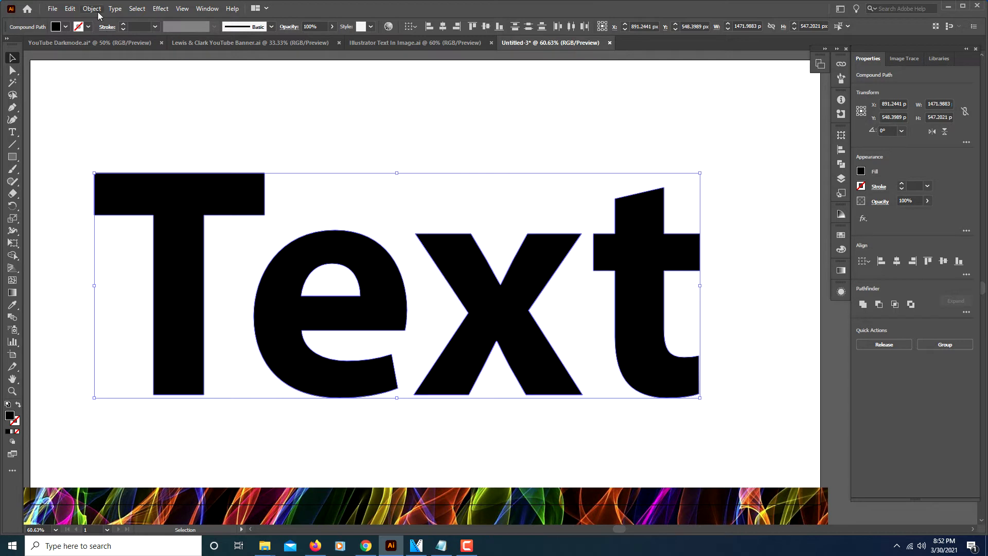
click(92, 8)
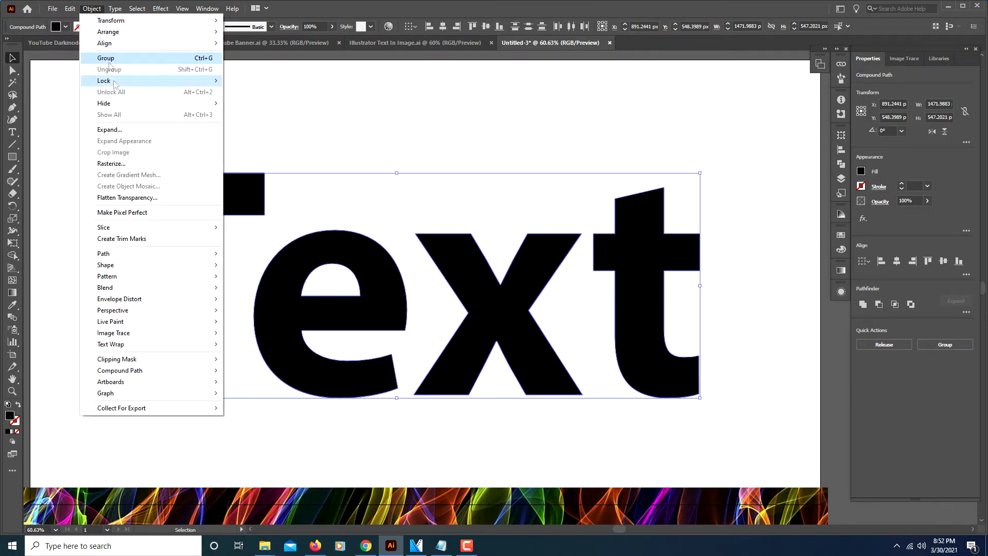
mouse_move(120, 370)
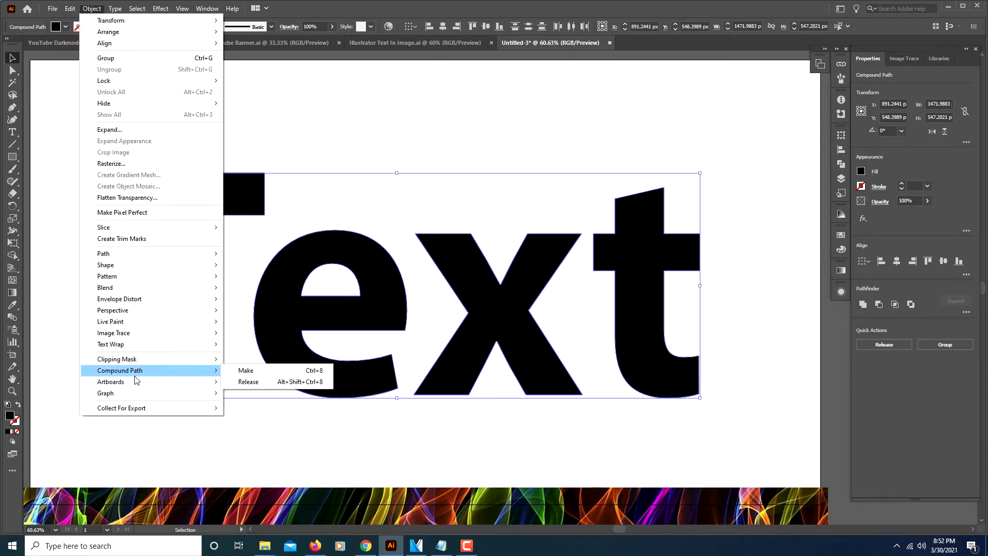
mouse_move(246, 371)
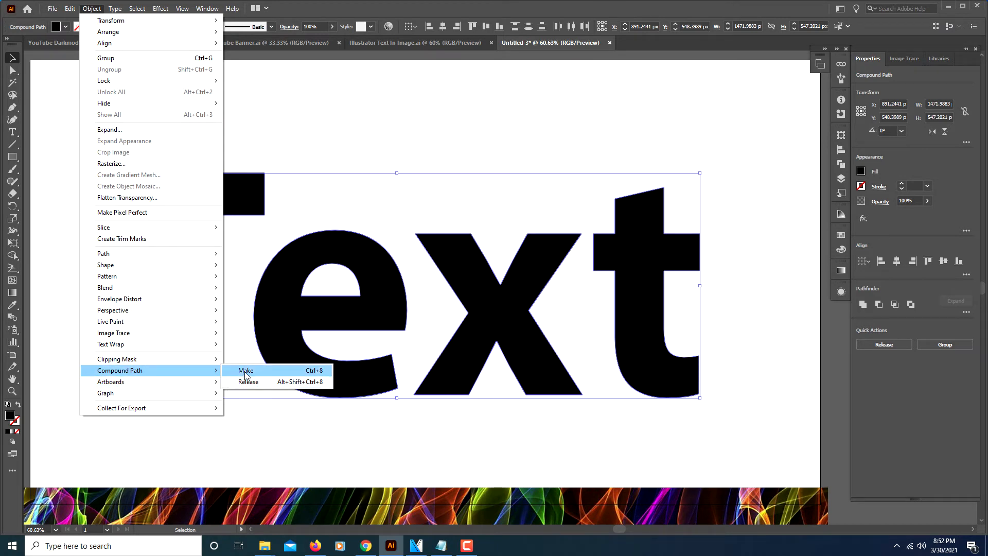
click(245, 371)
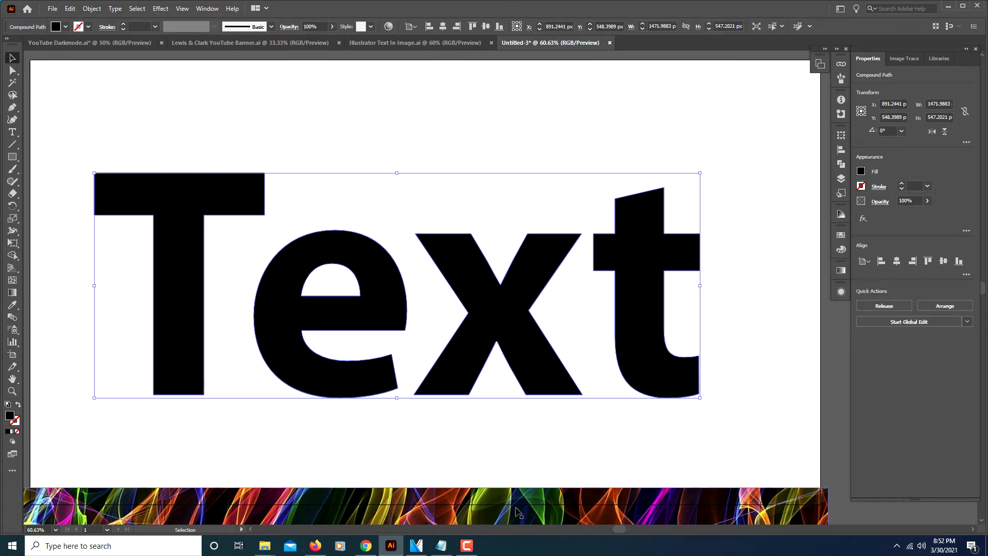
drag(517, 505, 511, 214)
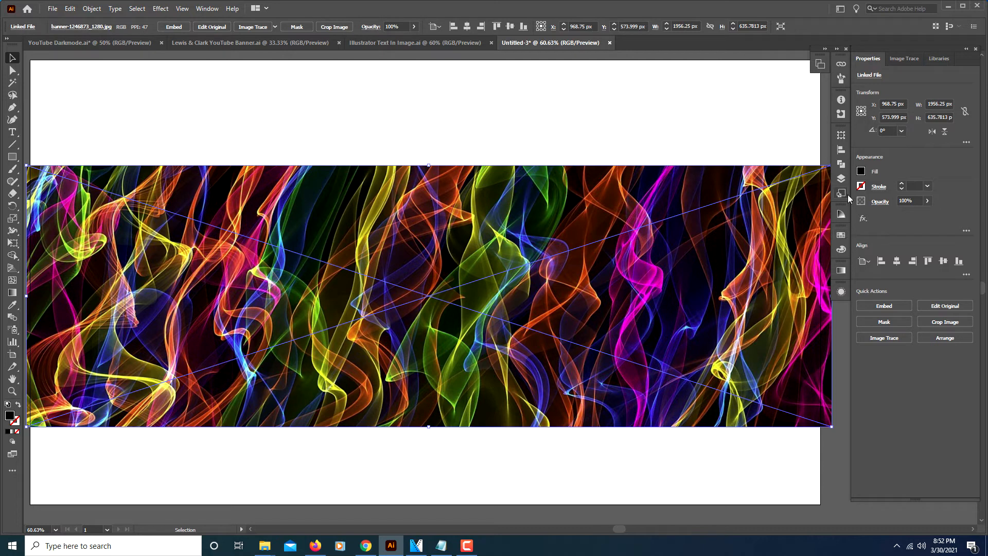
mouse_move(482, 293)
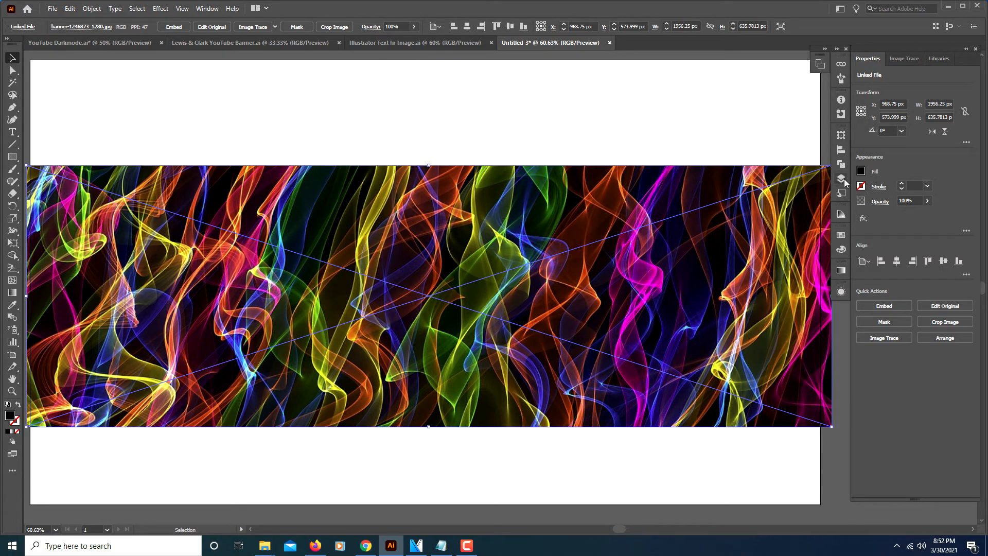
Show the Layers panel and bring up the Window panel list
click(840, 179)
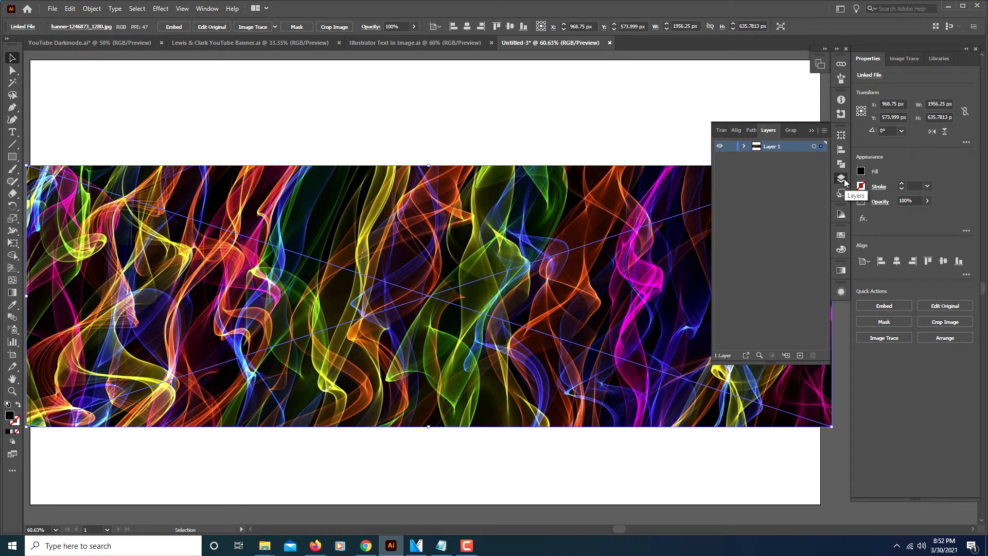
click(207, 9)
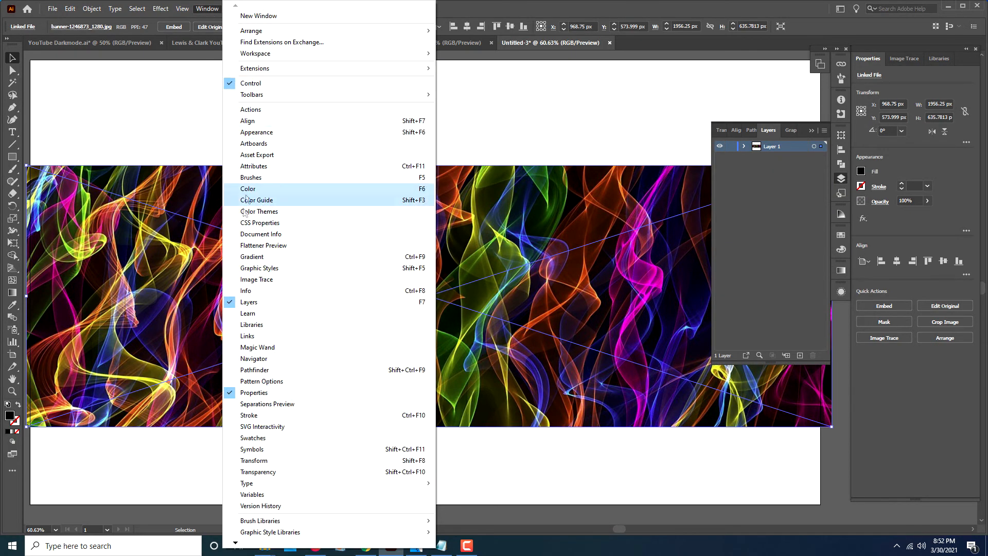
mouse_move(817, 207)
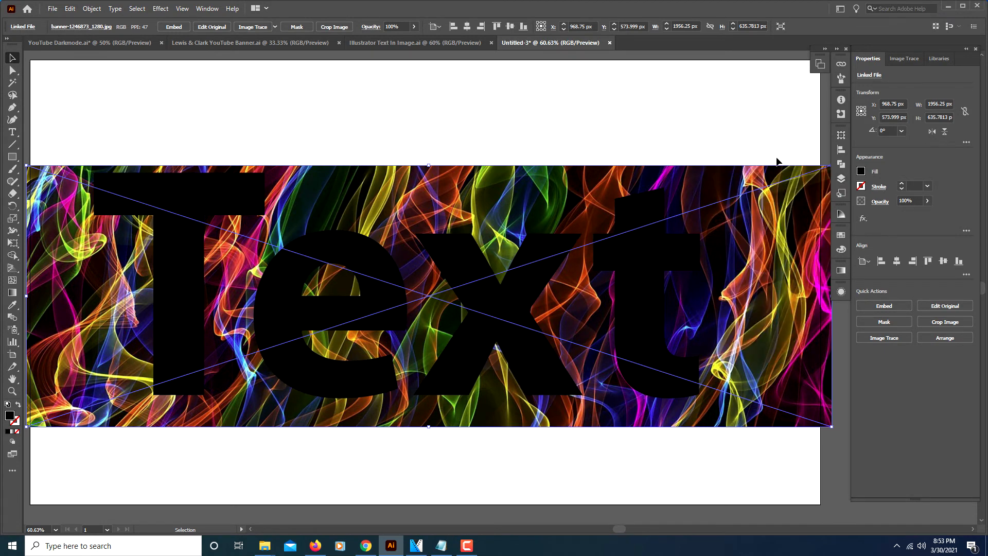
mouse_move(454, 415)
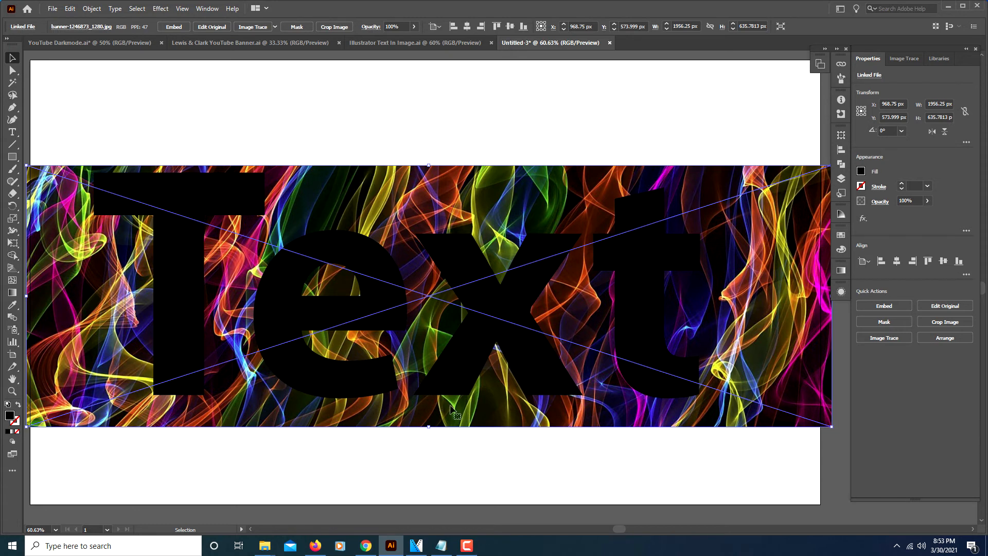
mouse_move(500, 503)
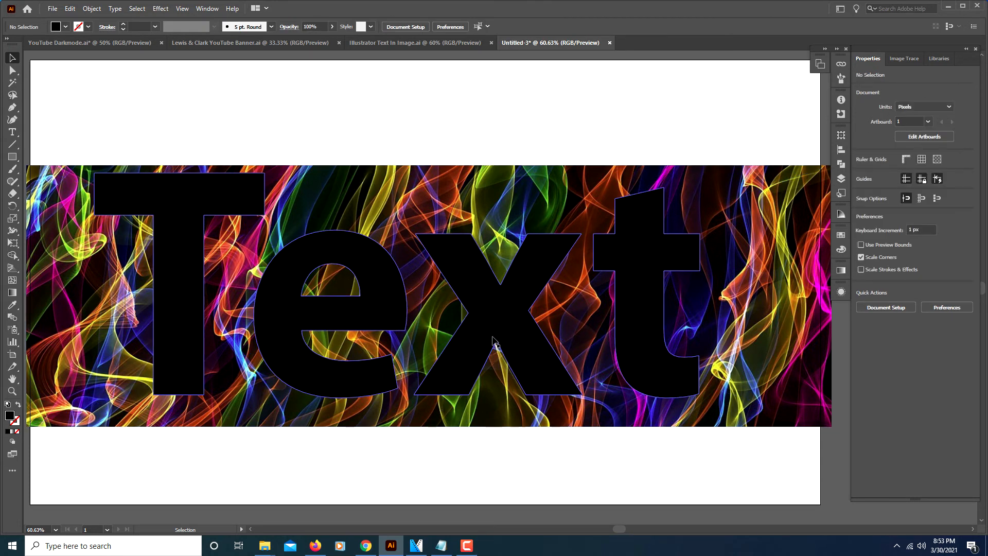
Select the word and smoke image together and make a clipping mask
click(494, 337)
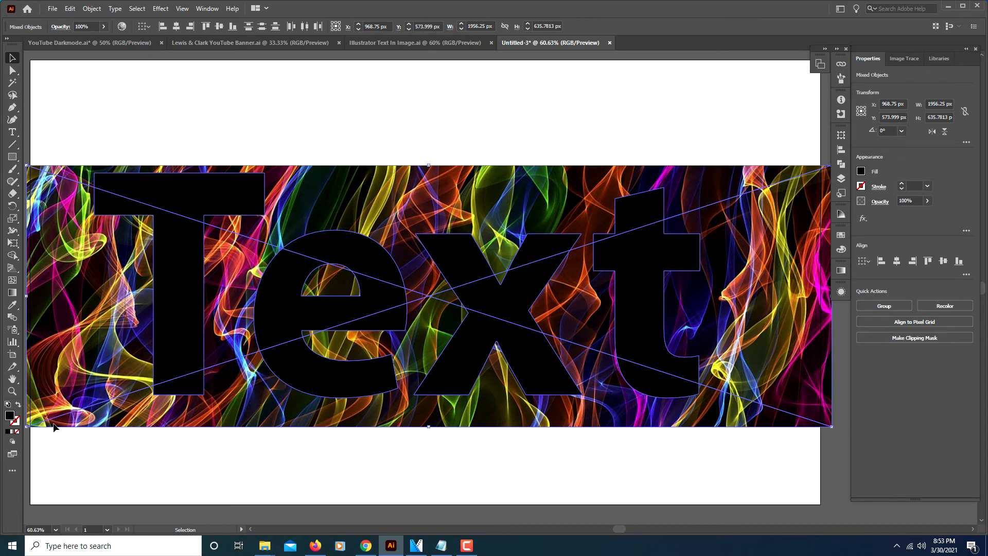
mouse_move(112, 206)
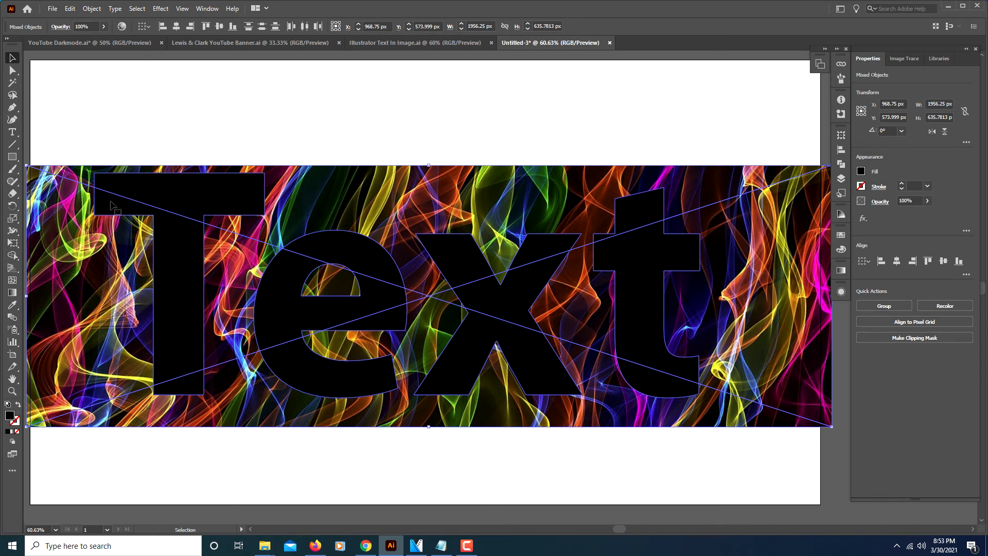
click(92, 9)
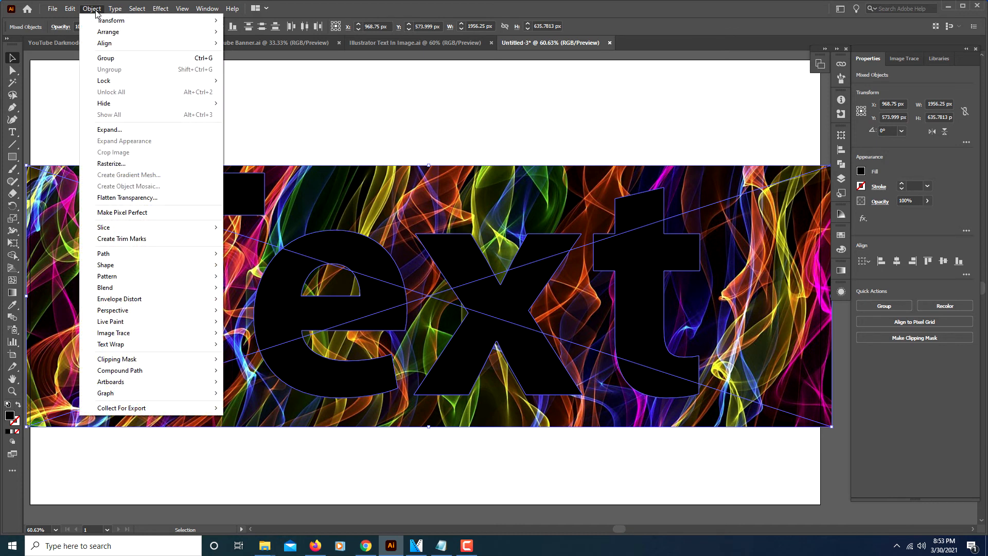
mouse_move(126, 359)
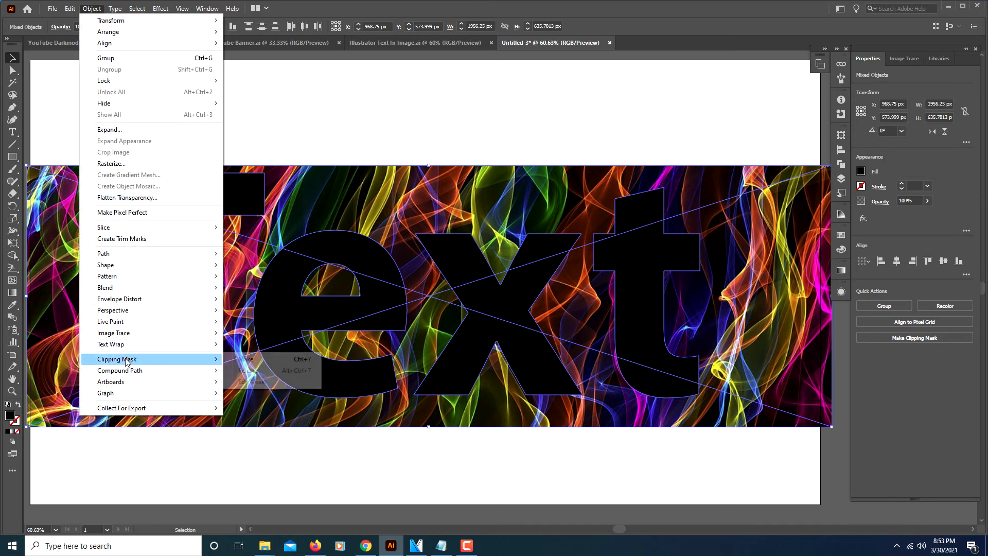
mouse_move(117, 359)
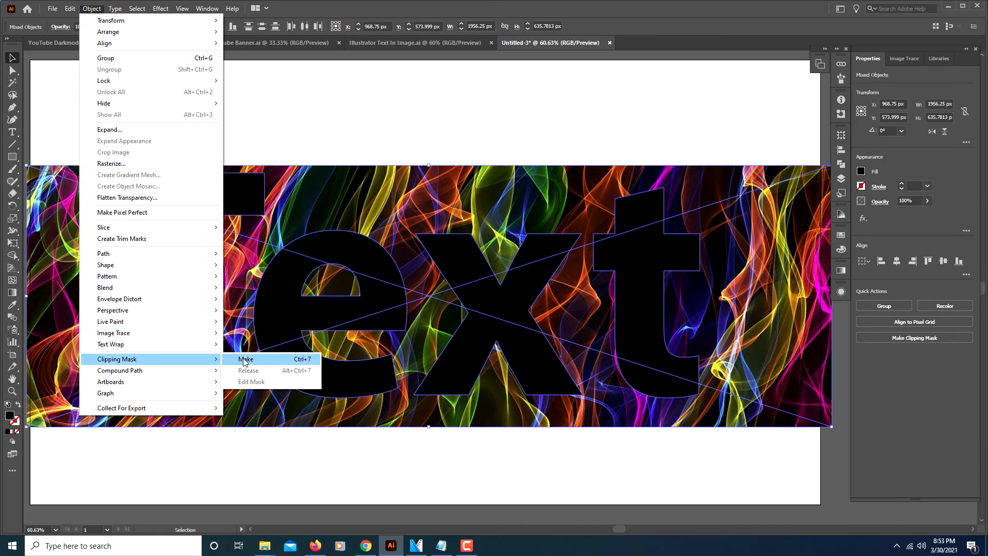
click(247, 359)
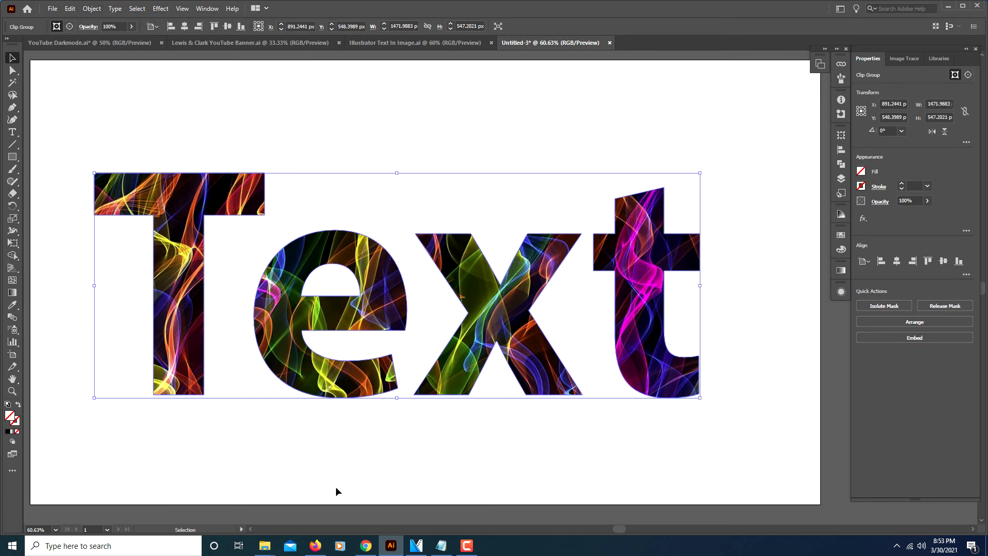
mouse_move(327, 473)
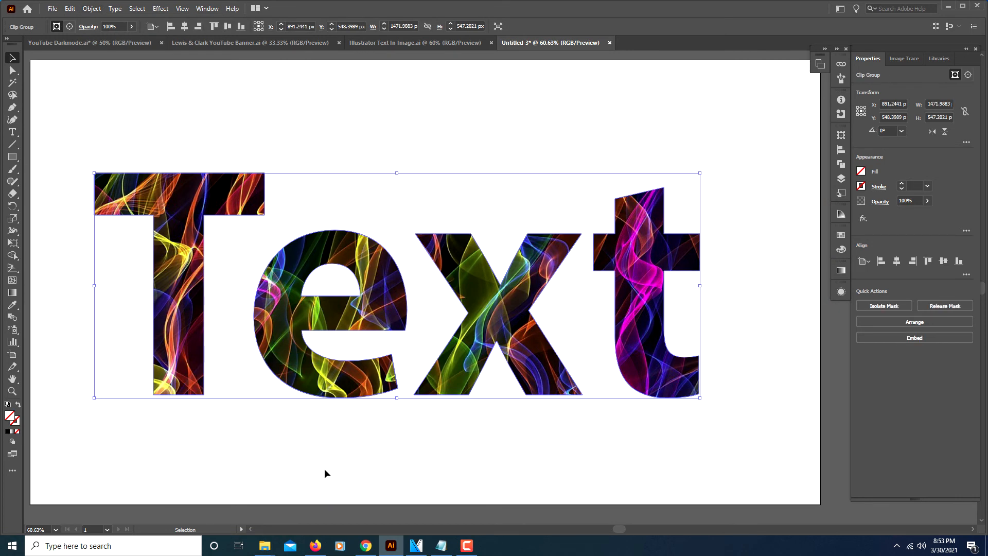